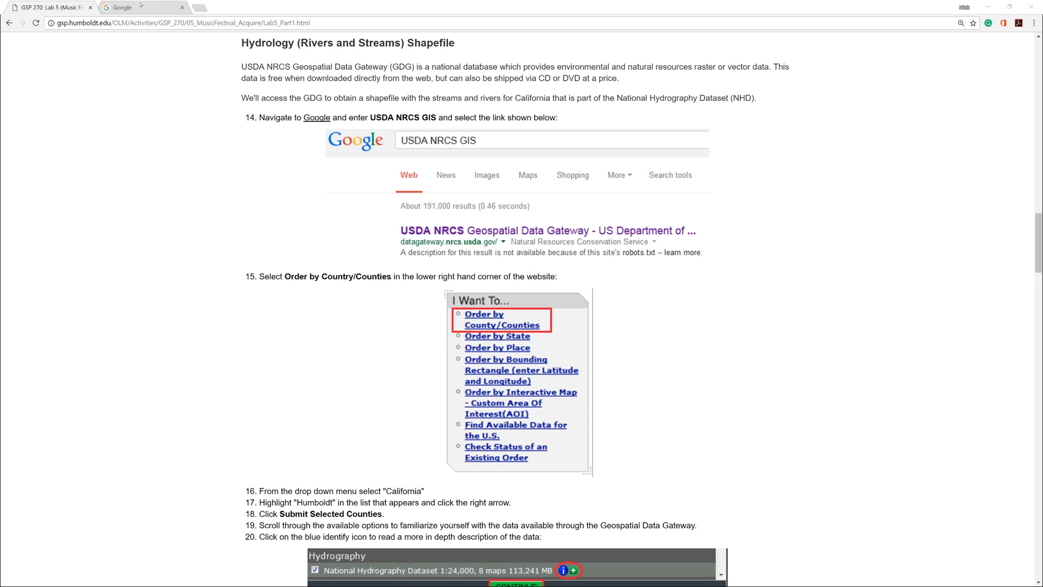
Search Google for 'USDA NRCS GIS' and go to the Geospatial Data Gateway result.
{"action": "left_click", "coordinate": [142, 8]}
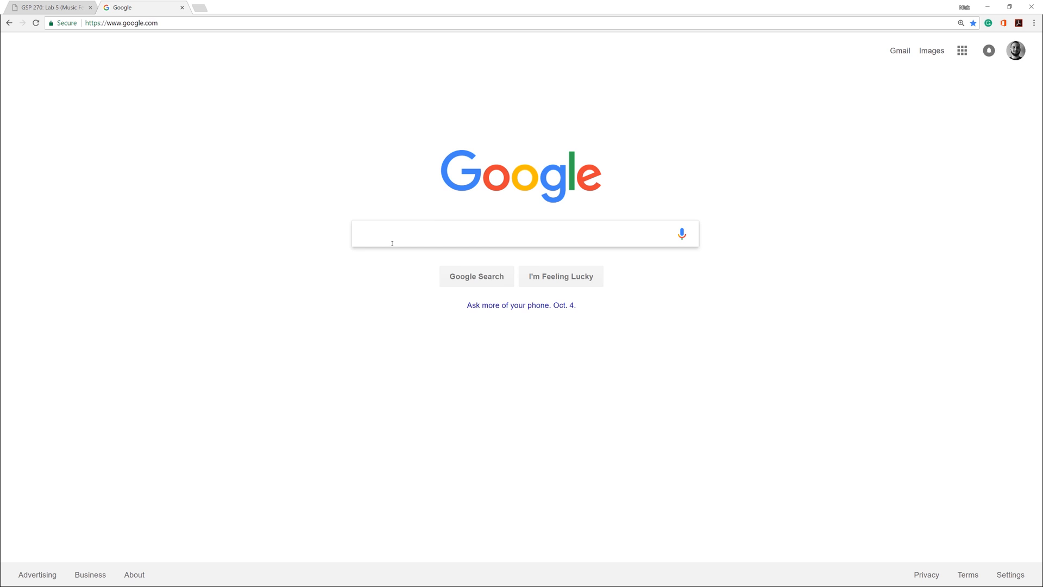
{"action": "type", "text": "USDA NRCS GIS"}
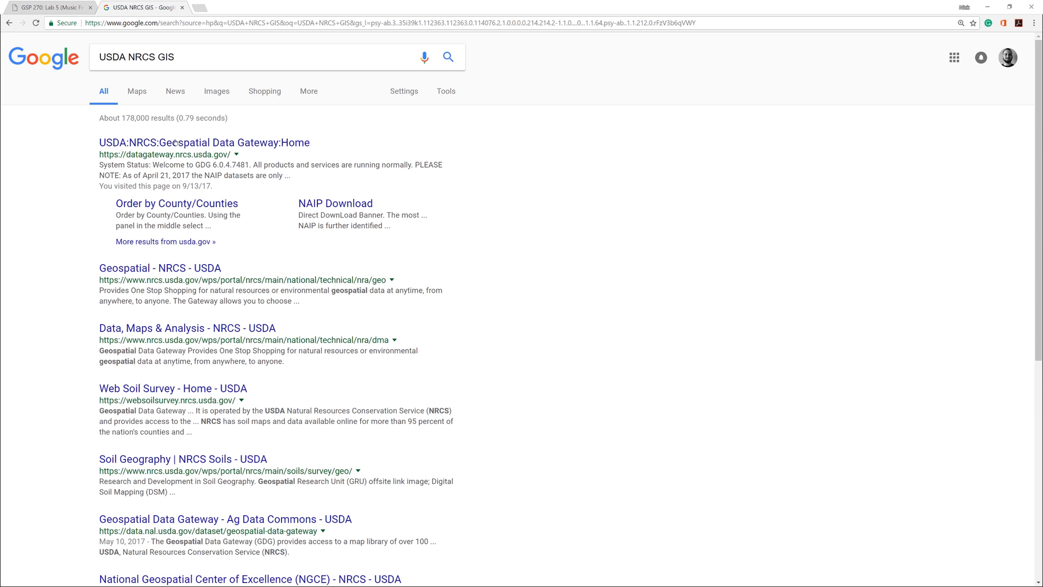
{"action": "left_click", "coordinate": [204, 141]}
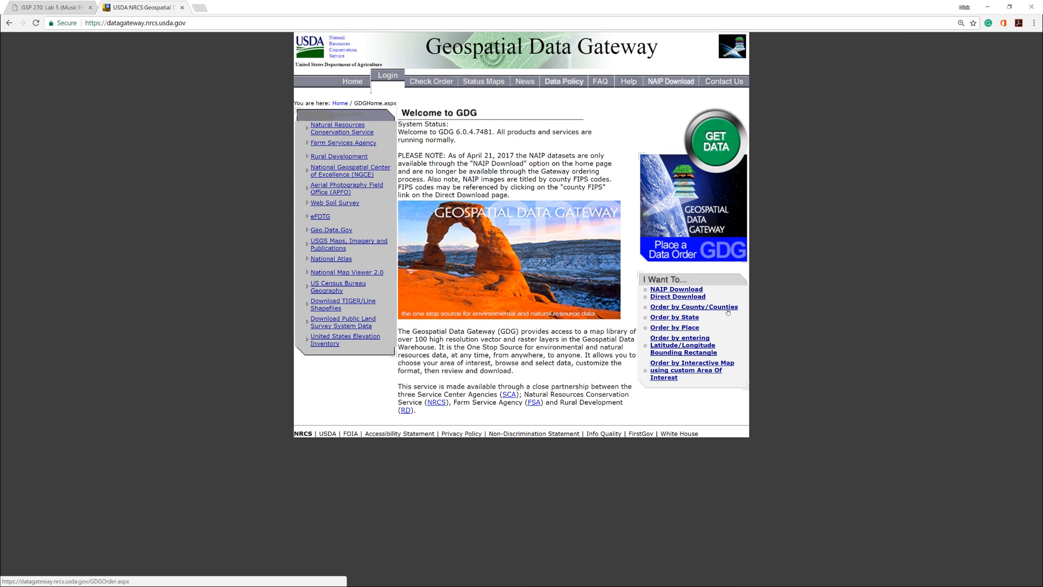
Order by county, choosing California and submitting Humboldt as the selected county.
{"action": "left_click", "coordinate": [694, 306]}
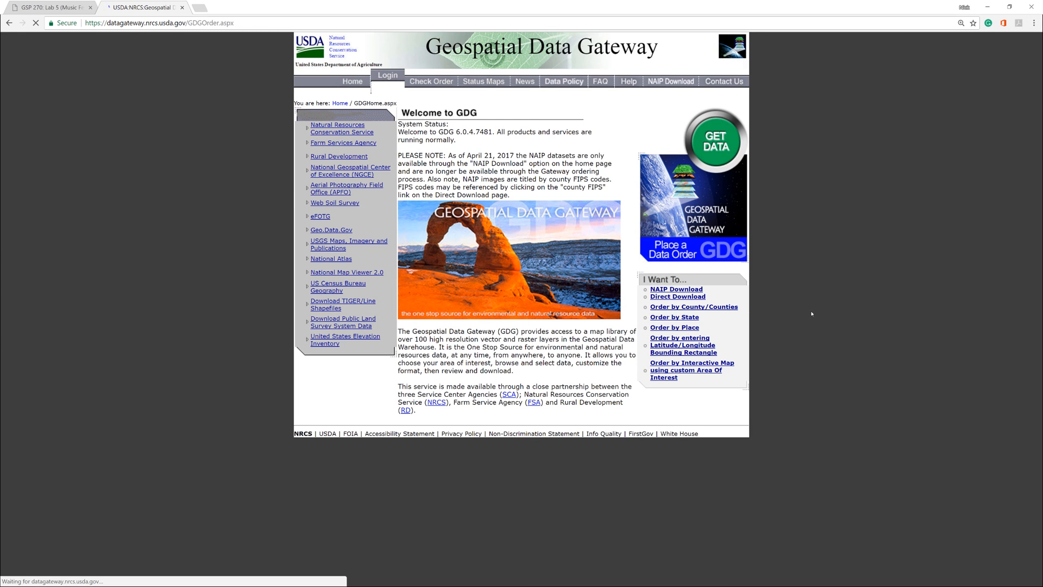
{"action": "left_click", "coordinate": [694, 307]}
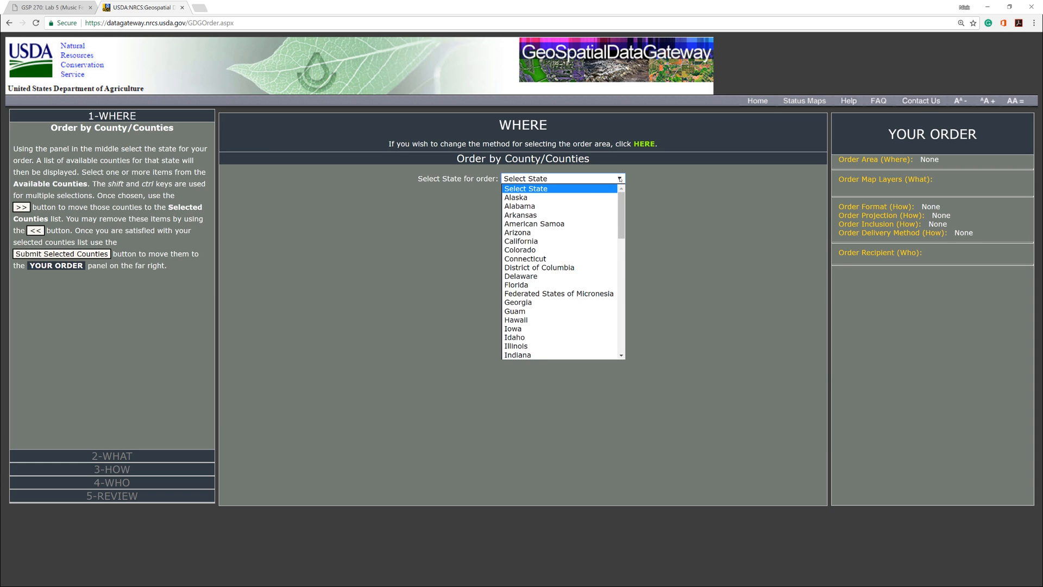
{"action": "left_click", "coordinate": [521, 242]}
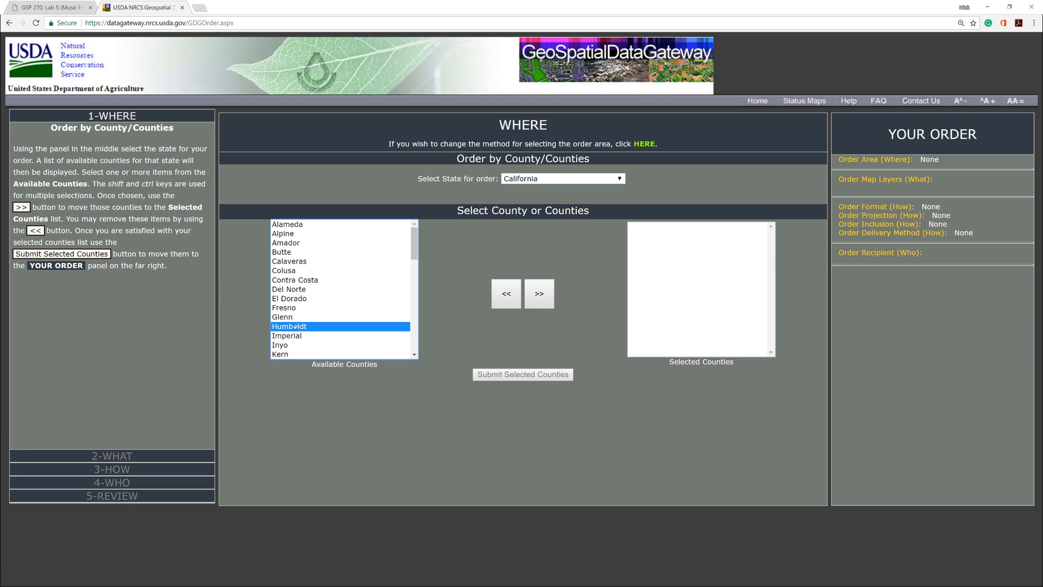
{"action": "left_click", "coordinate": [539, 294]}
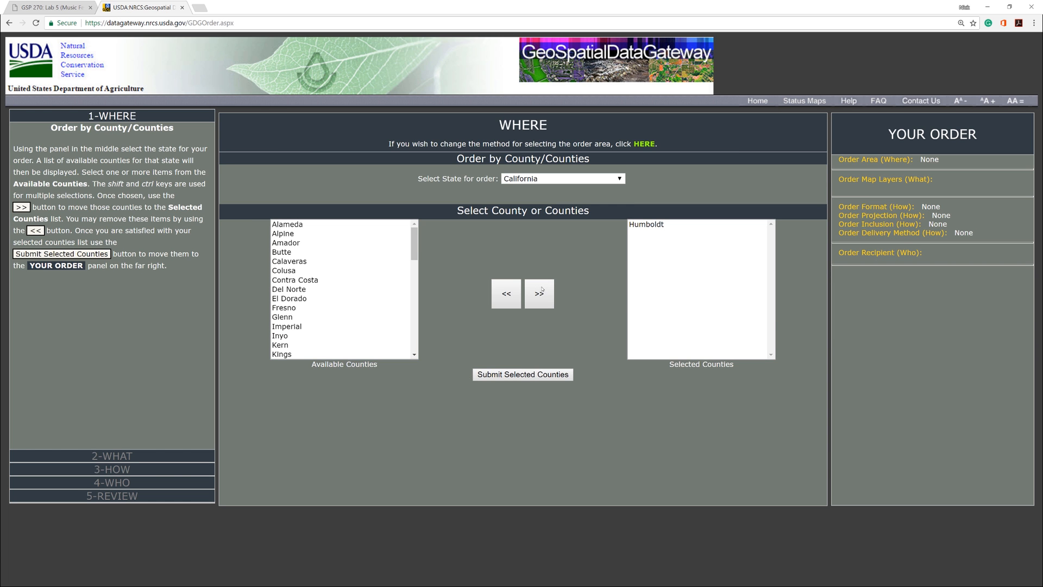
{"action": "left_click", "coordinate": [523, 373]}
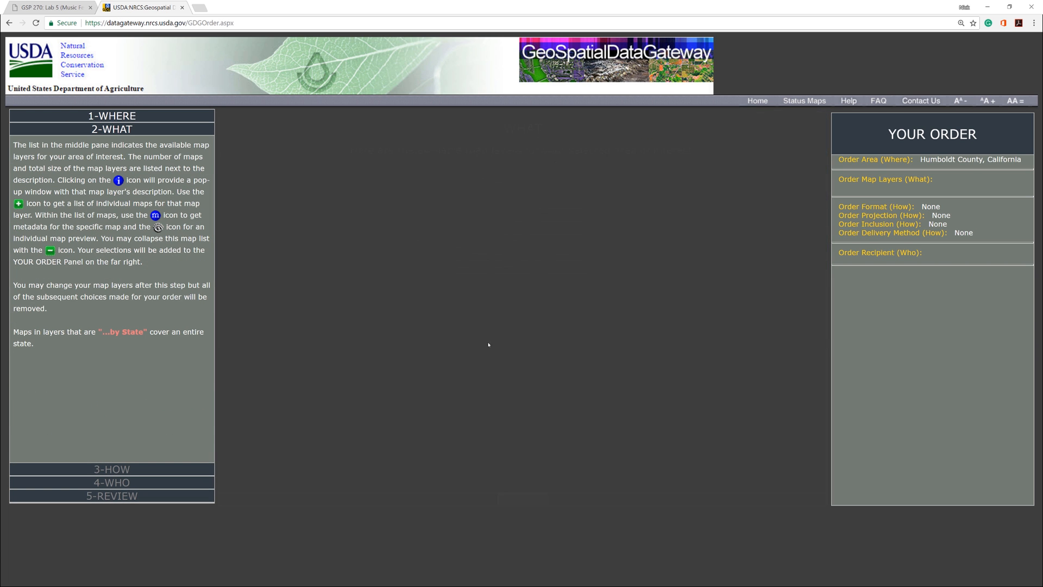
Select National Hydrography Dataset 1:24,000 under Hydrography and continue to format options.
{"action": "left_click", "coordinate": [111, 128]}
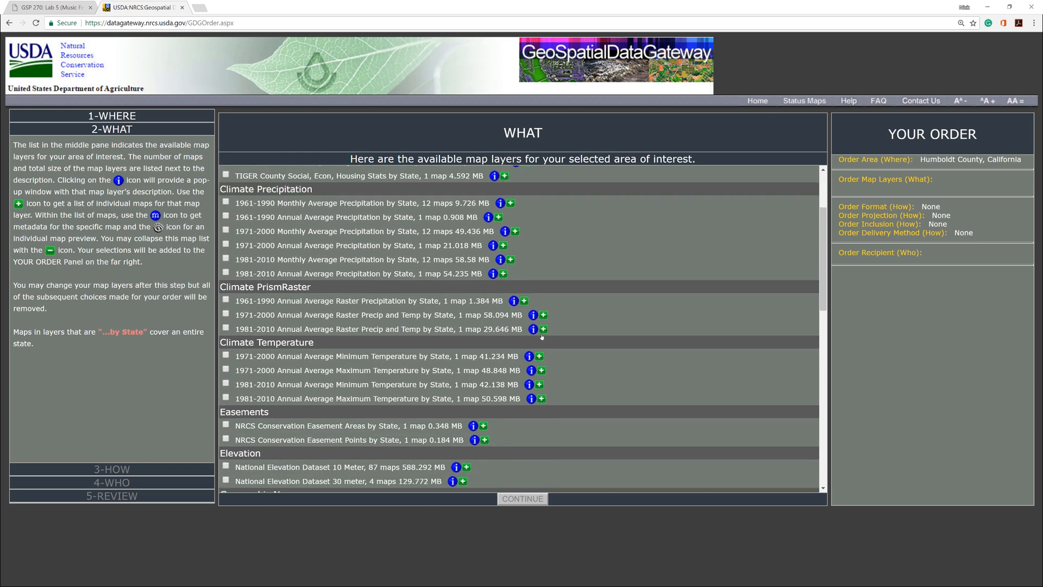
{"action": "scroll", "scroll_direction": "down", "scroll_amount": 3}
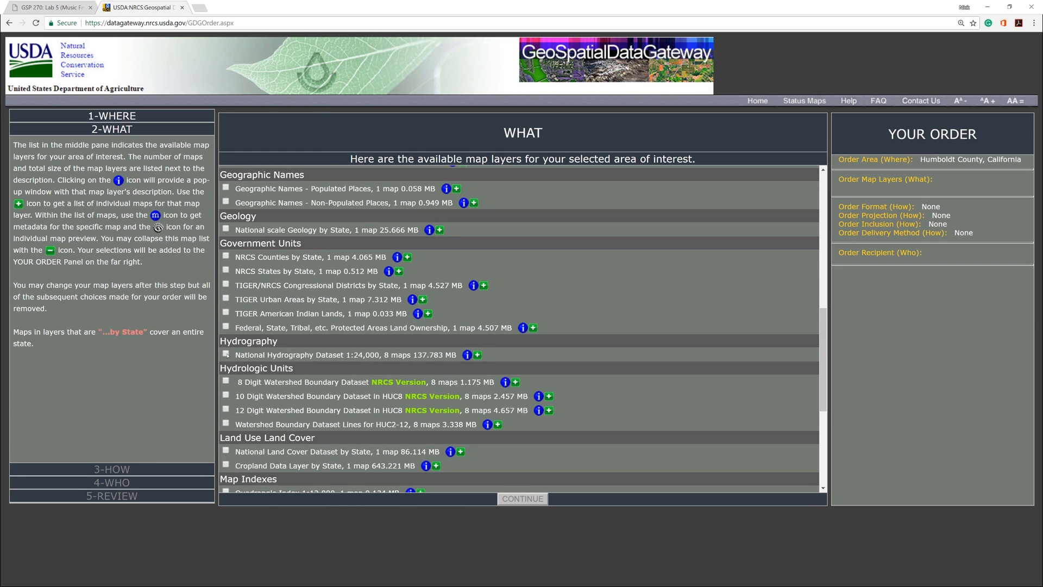
{"action": "left_click", "coordinate": [226, 353]}
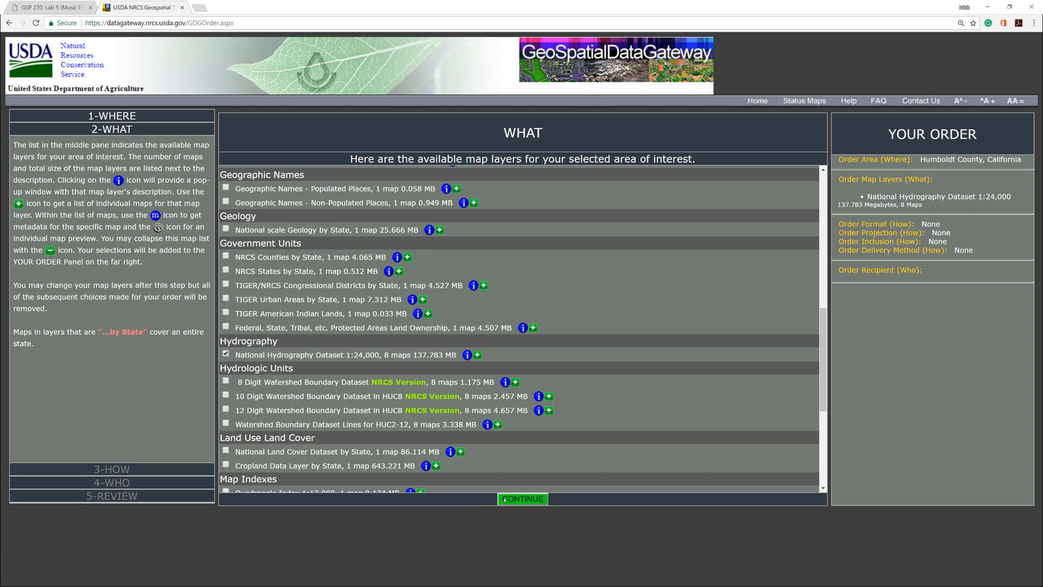
{"action": "left_click", "coordinate": [523, 499]}
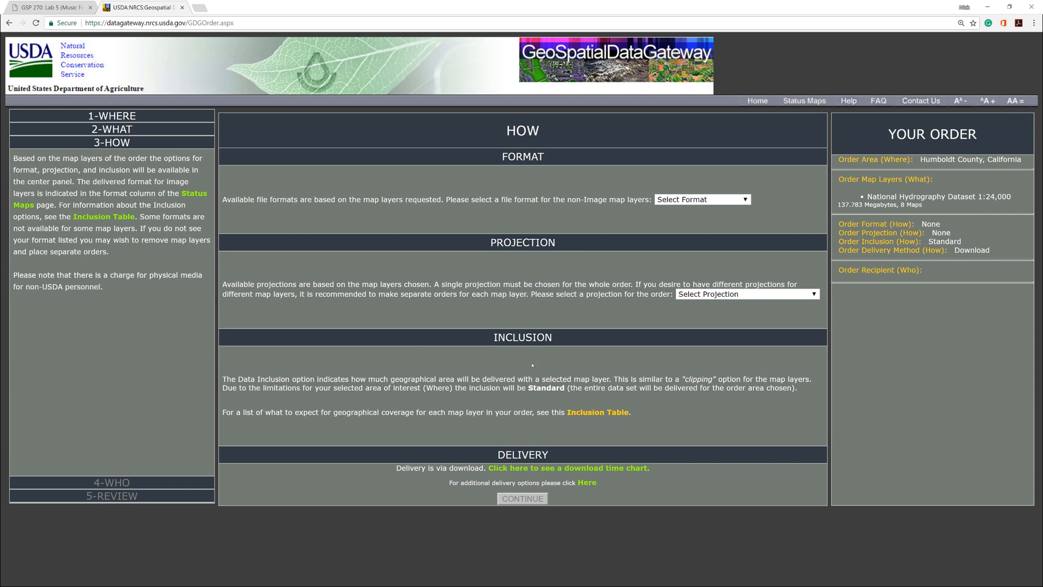
Choose ESRI Shape format and UTM Zone 10 NAD83 projection, then continue.
{"action": "left_click", "coordinate": [701, 199]}
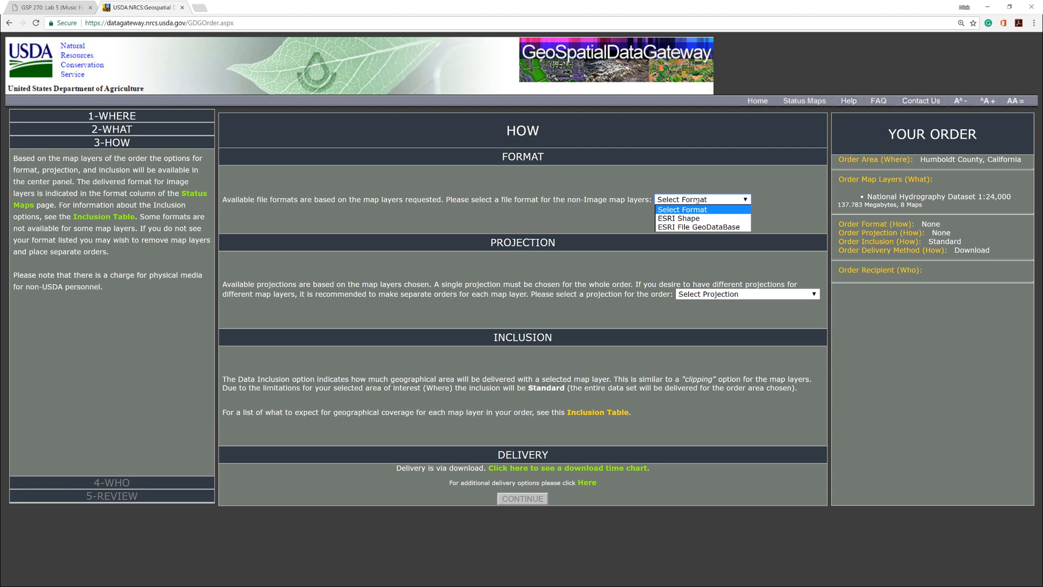
{"action": "left_click", "coordinate": [678, 219]}
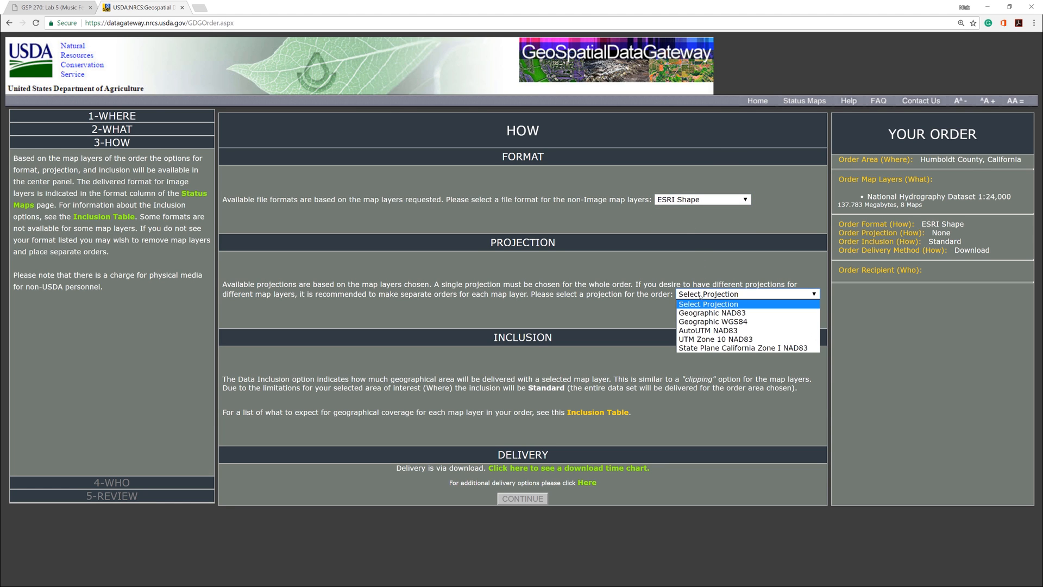
{"action": "left_click", "coordinate": [715, 339]}
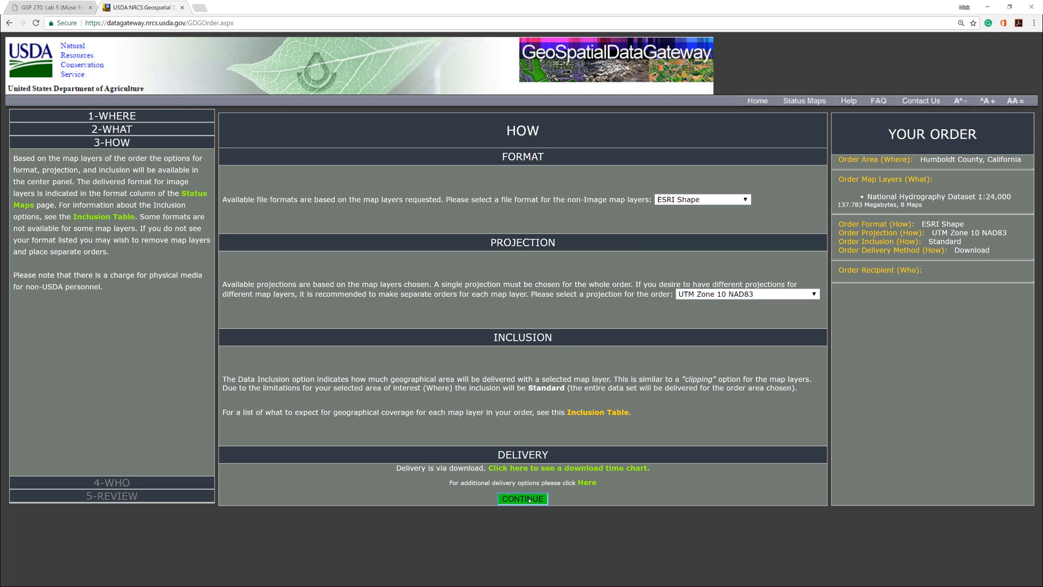
{"action": "left_click", "coordinate": [523, 499]}
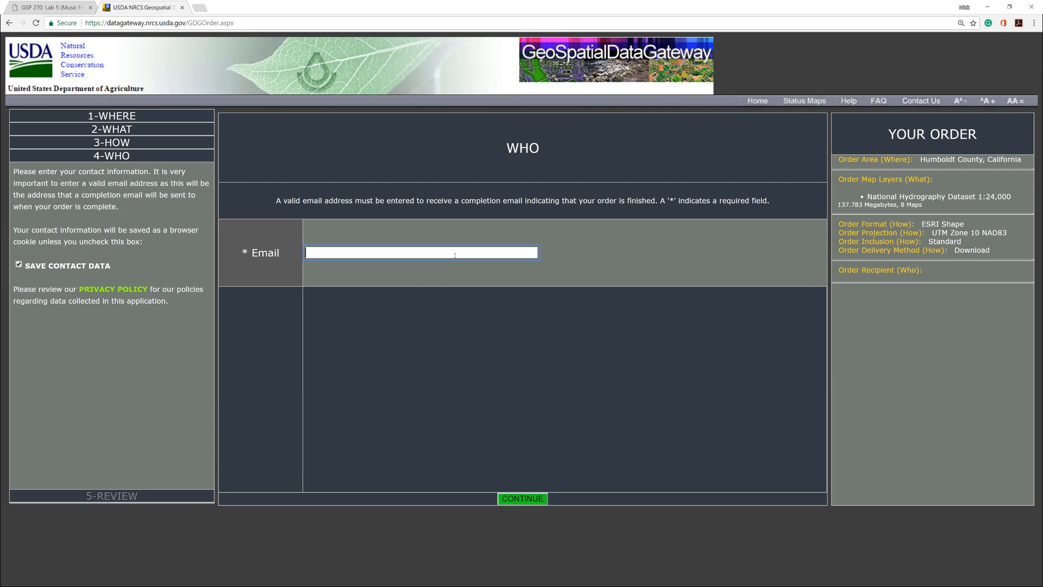
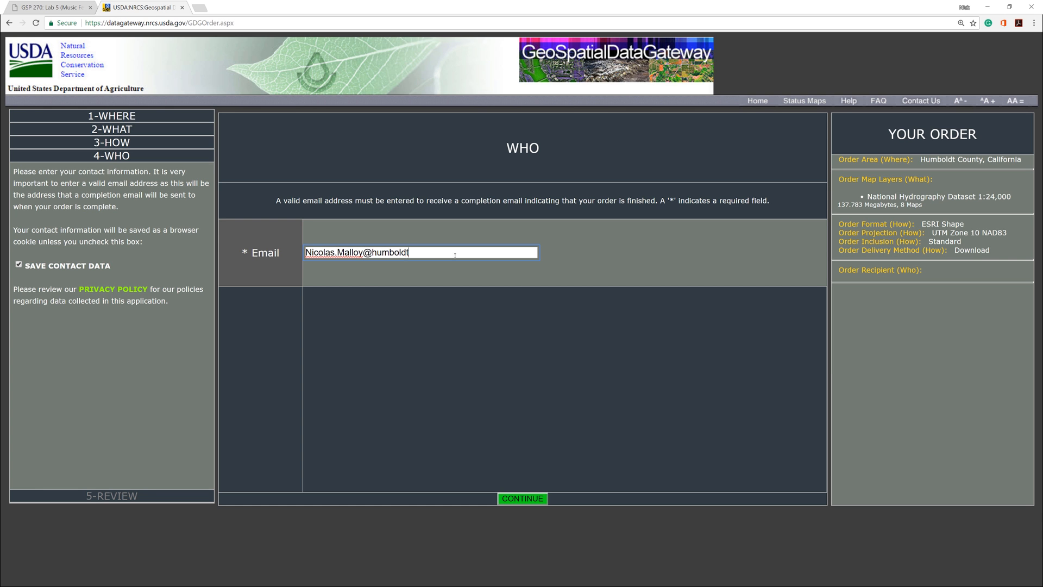
{"action": "left_click", "coordinate": [523, 499]}
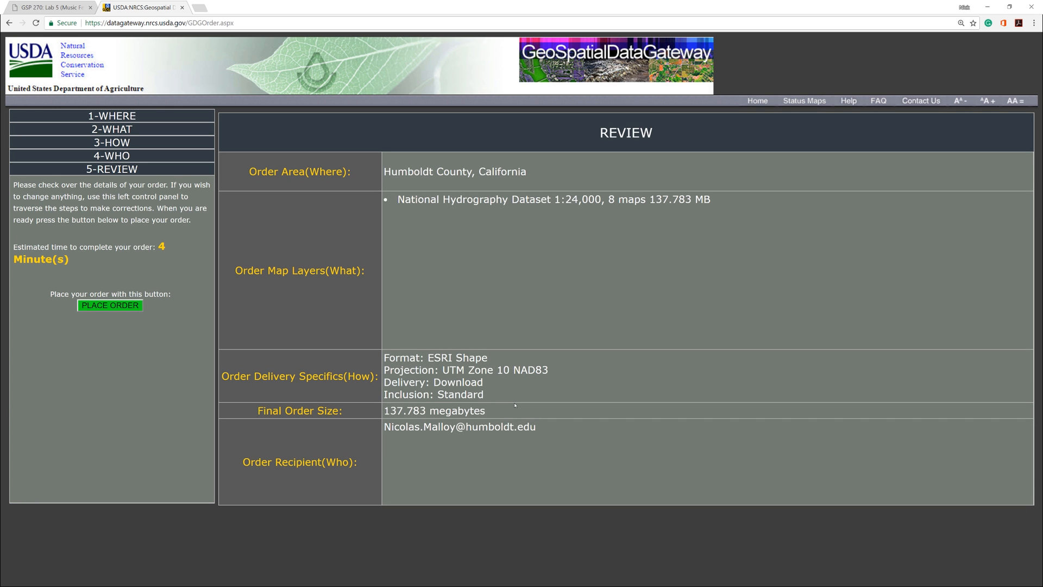
{"action": "left_click", "coordinate": [110, 306]}
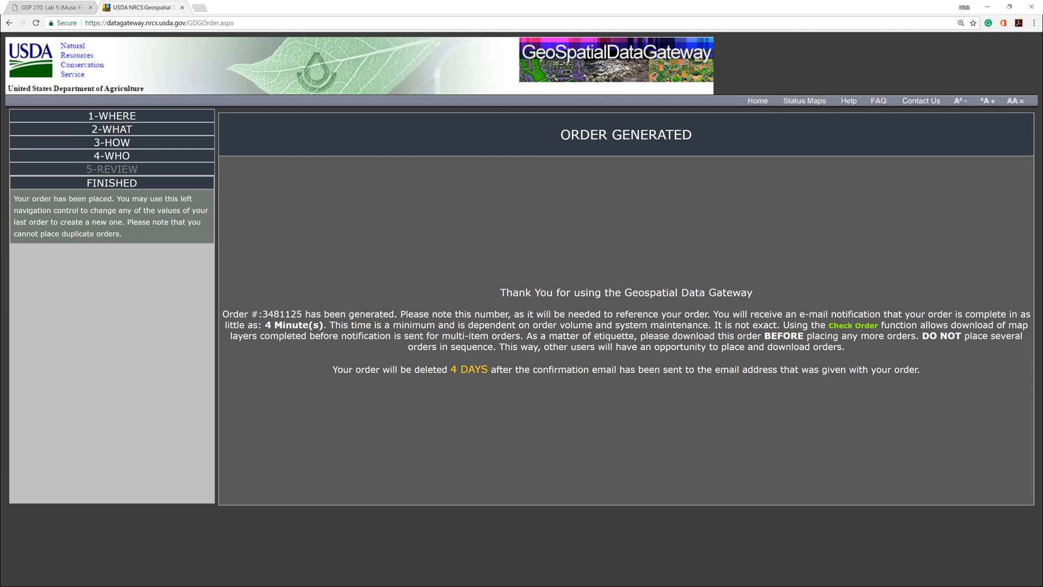
{"action": "left_click", "coordinate": [853, 325]}
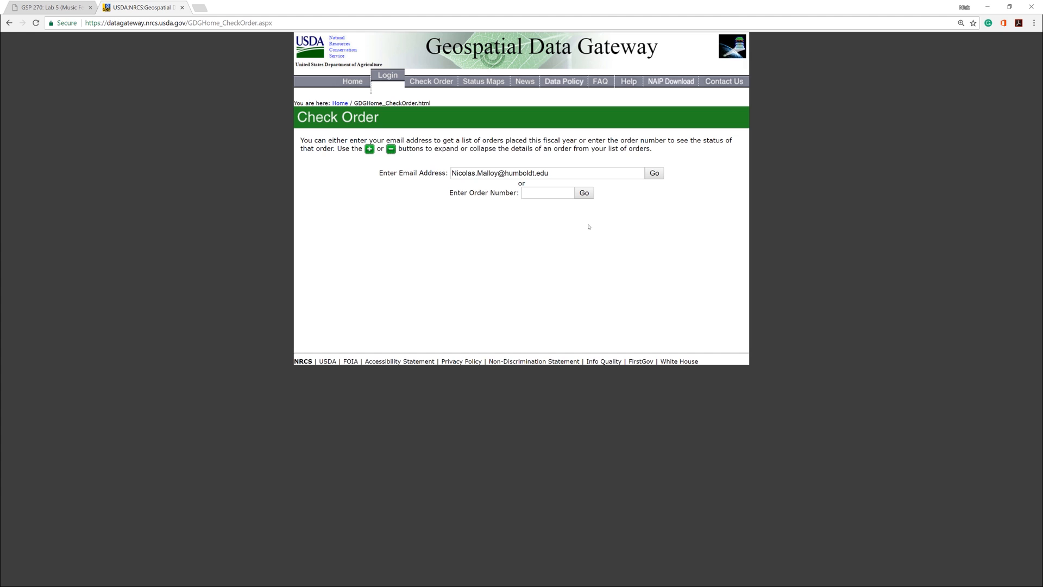
{"action": "mouse_move", "coordinate": [655, 175]}
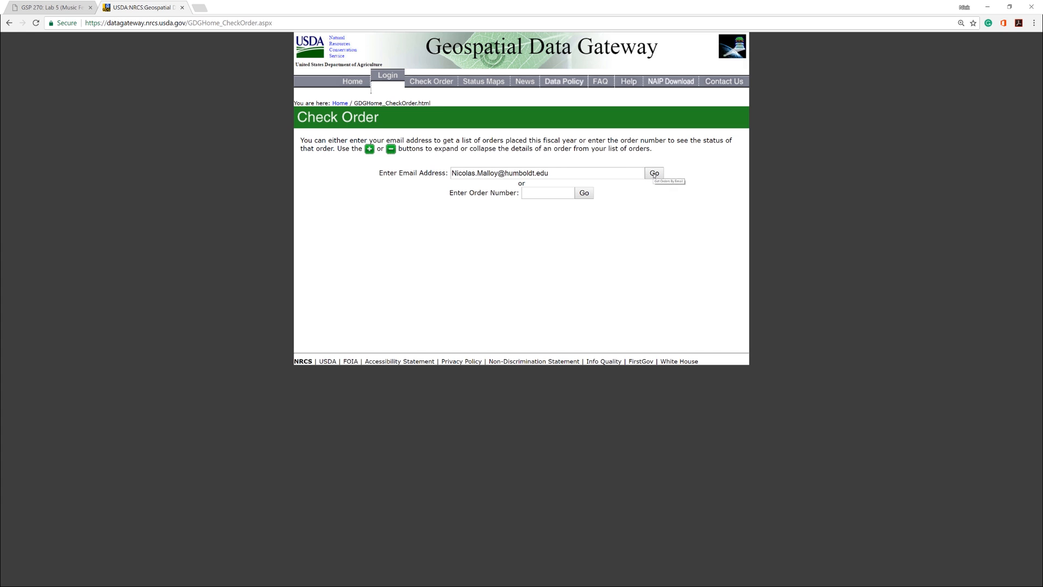
List the orders, expand the Humboldt order and save its download zip into the original folder.
{"action": "left_click", "coordinate": [653, 173]}
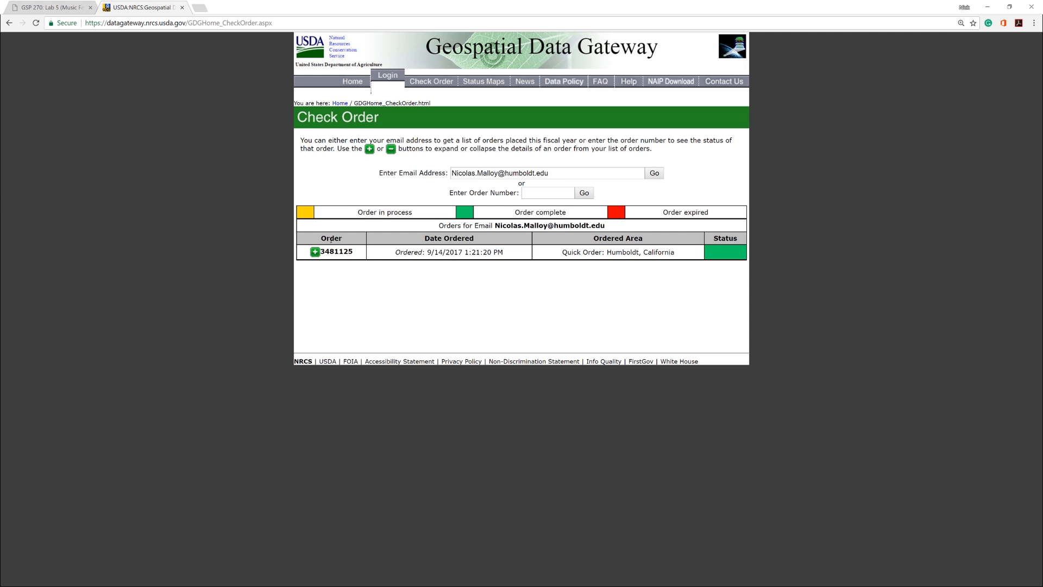
{"action": "left_click", "coordinate": [314, 253]}
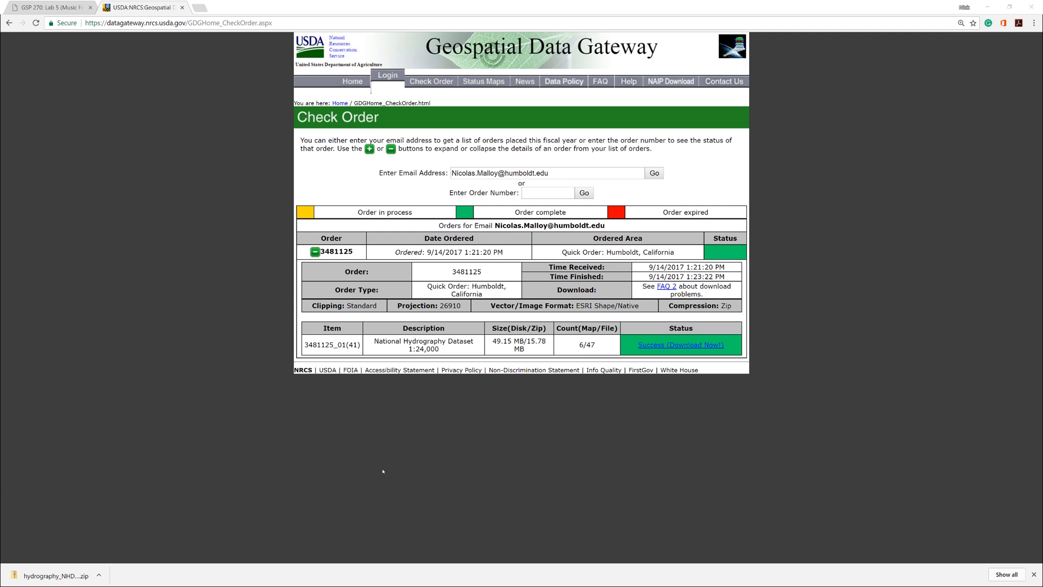
{"action": "right_click", "coordinate": [680, 344]}
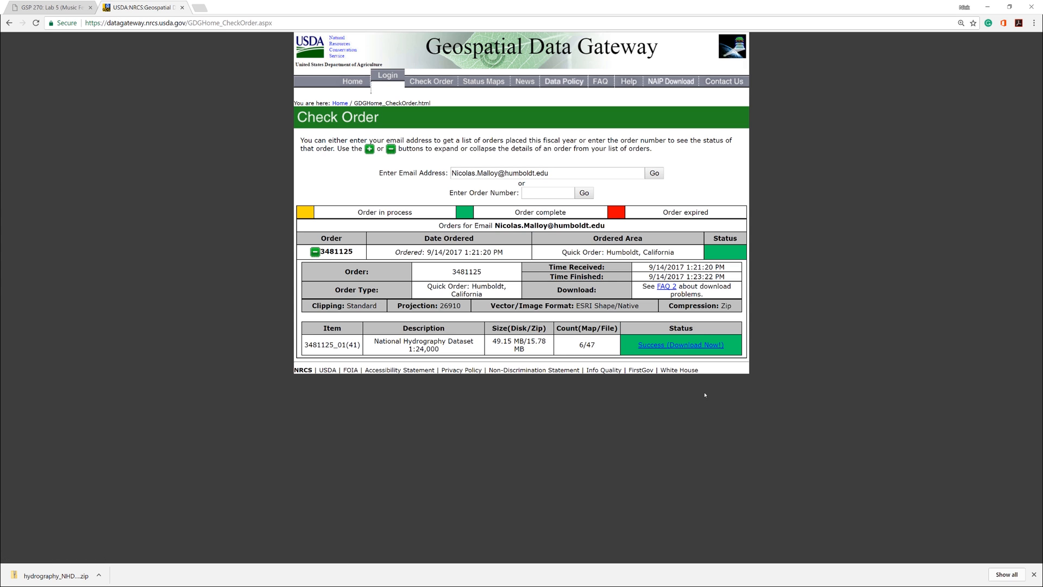
{"action": "left_click", "coordinate": [680, 345]}
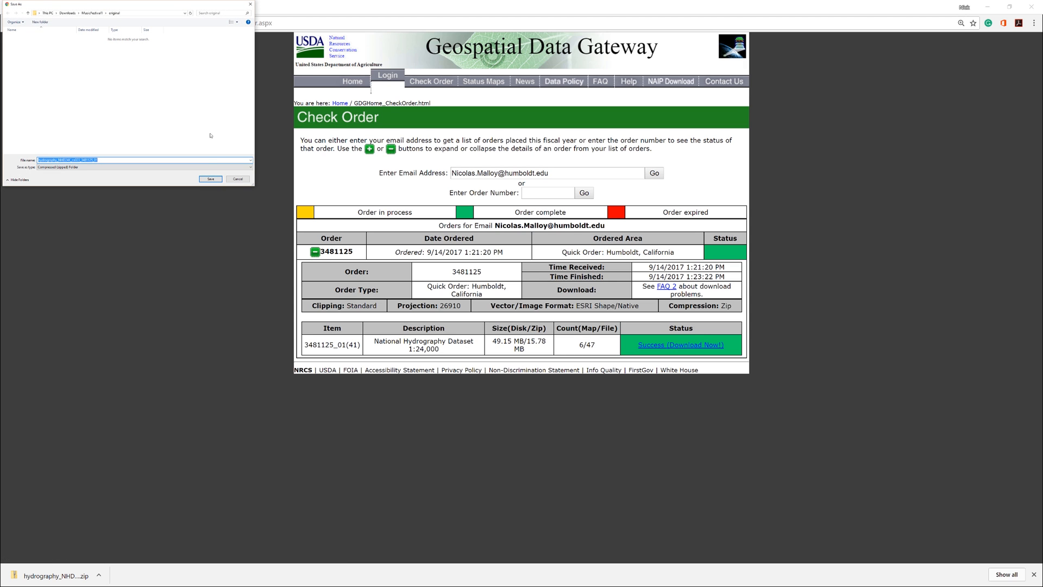
{"action": "left_click", "coordinate": [209, 180]}
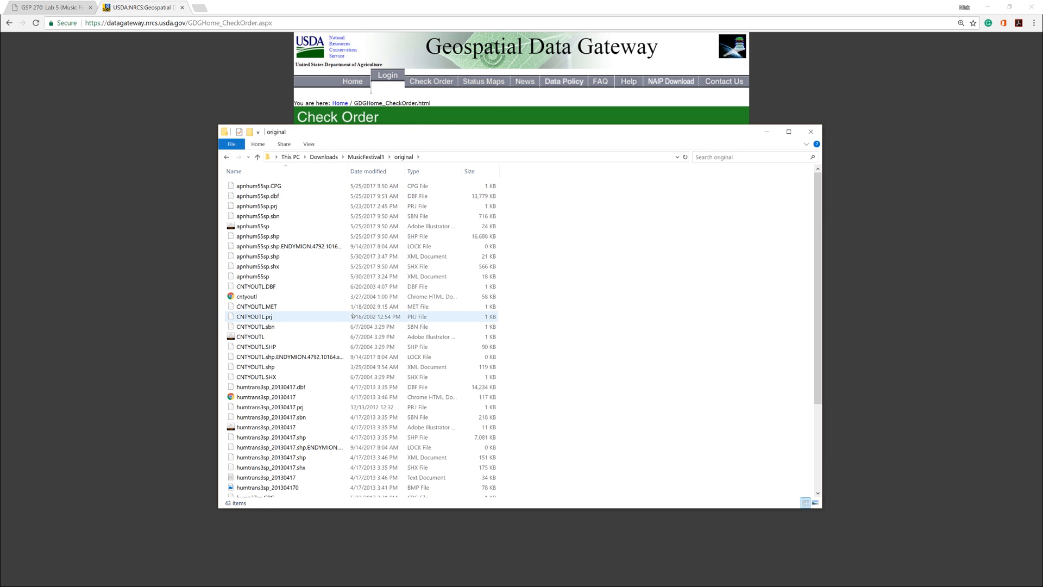
Extract the hydrography_NHD24K zip inside the original folder.
{"action": "right_click", "coordinate": [290, 482]}
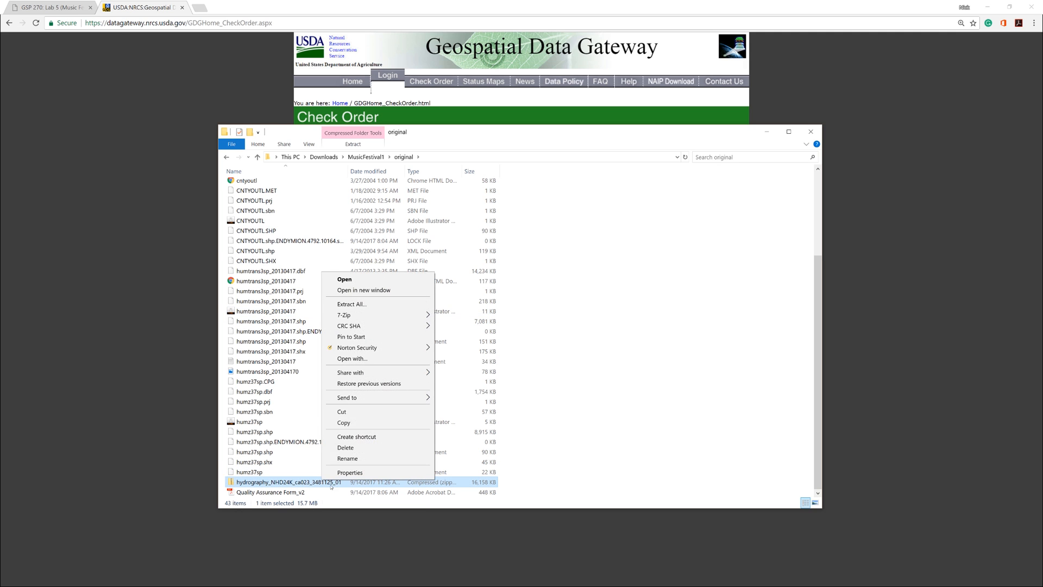
{"action": "left_click", "coordinate": [551, 376]}
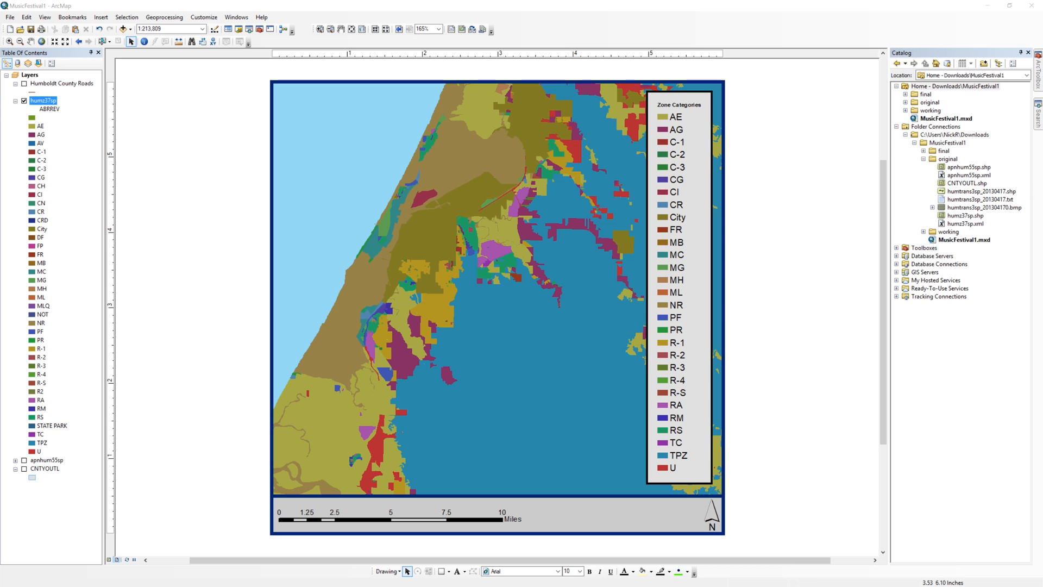
Refresh the original folder in Catalog and add nhd24kst_l_ca023.shp to the map, dismissing the warning.
{"action": "left_click", "coordinate": [948, 159]}
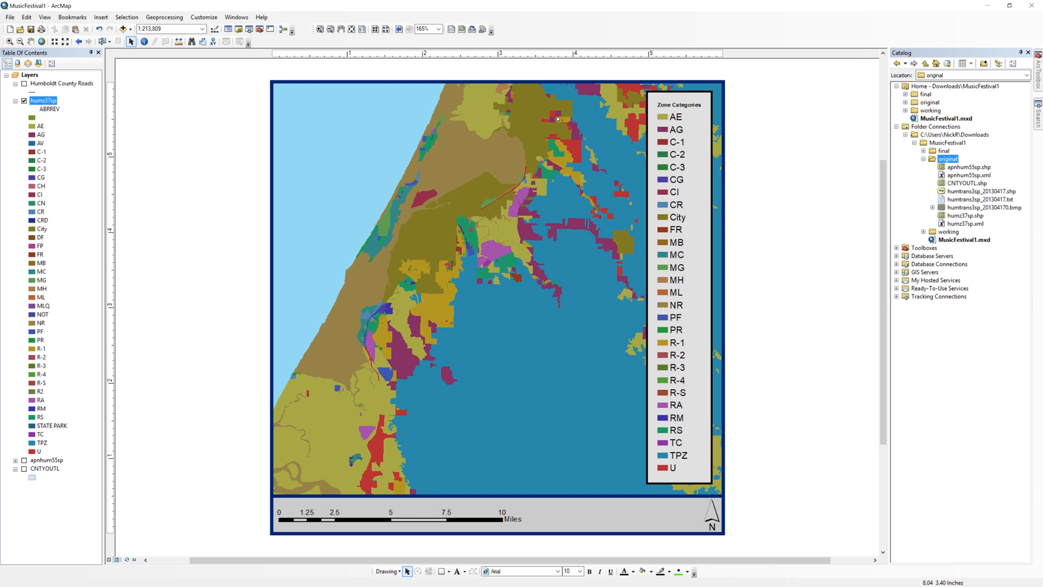
{"action": "left_click", "coordinate": [924, 159]}
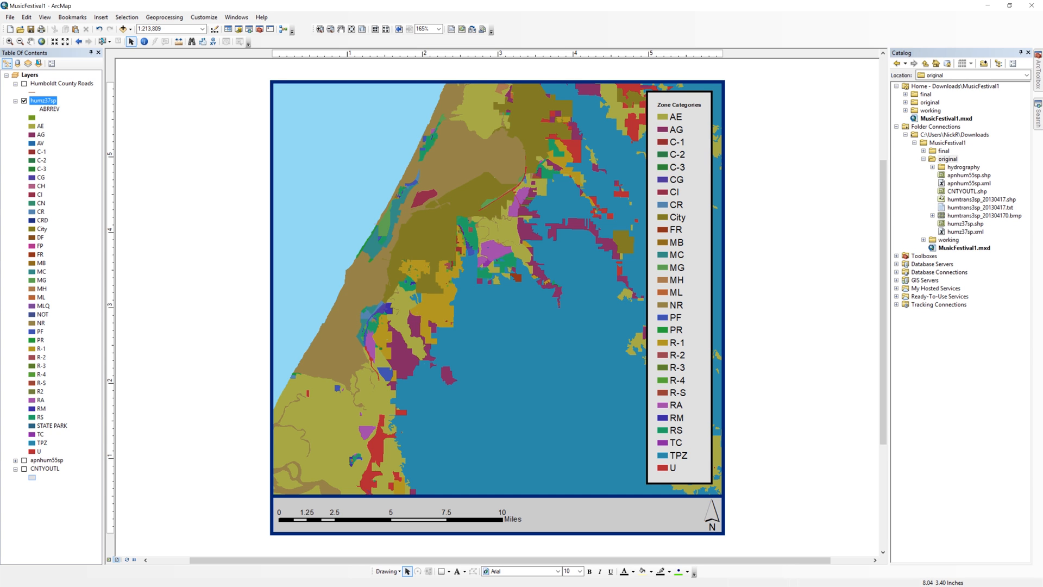
{"action": "left_click", "coordinate": [923, 168]}
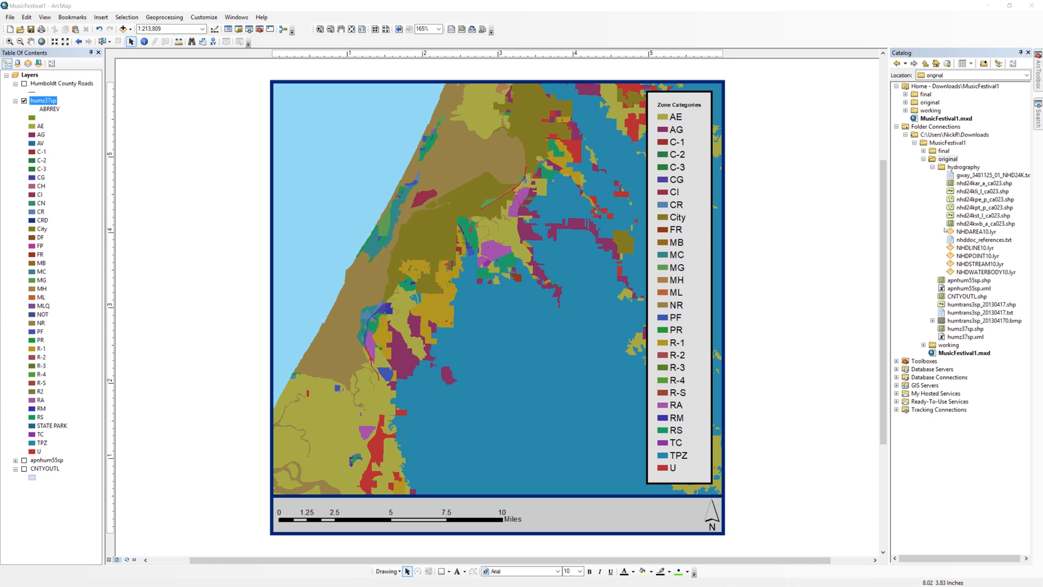
{"action": "left_click", "coordinate": [978, 215]}
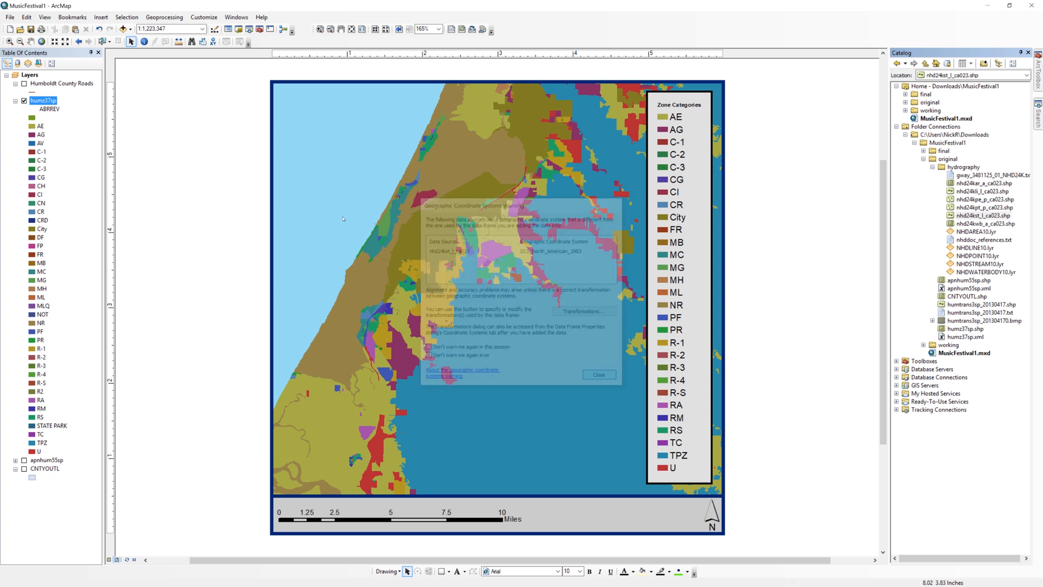
{"action": "left_click", "coordinate": [598, 374]}
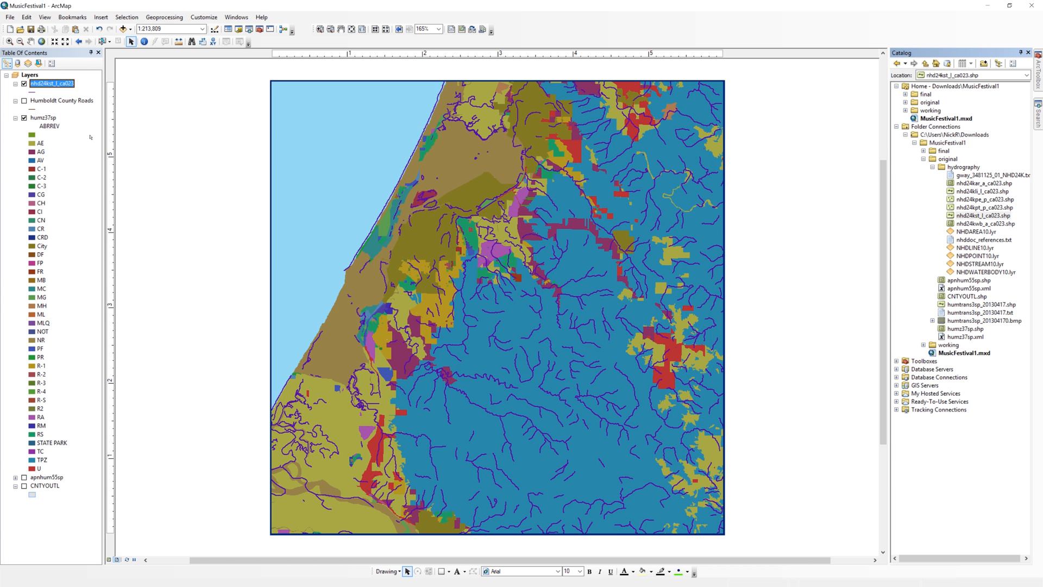
{"action": "left_click", "coordinate": [24, 117]}
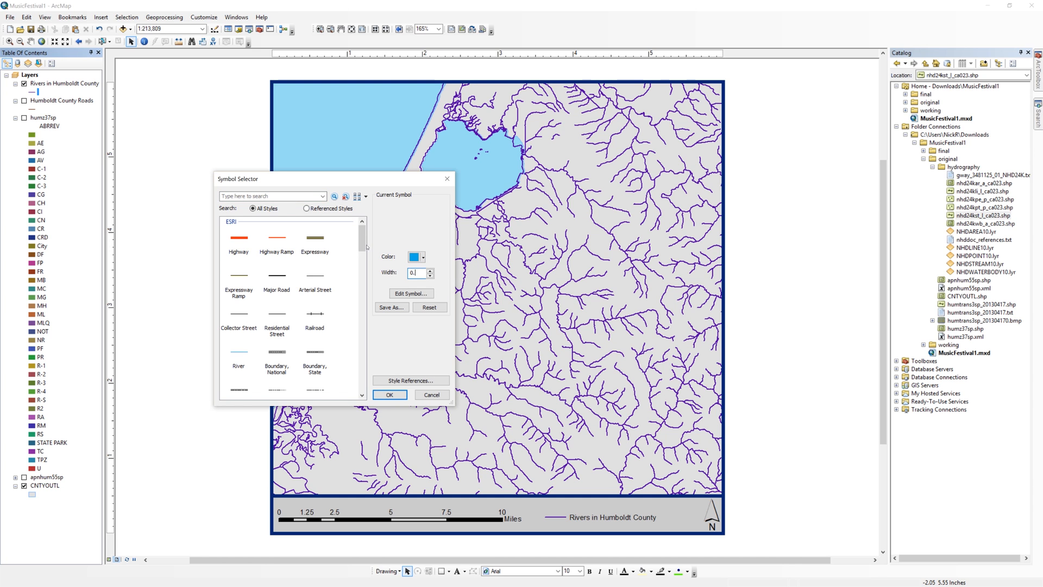
Apply the light-blue line symbol to the Rivers in Humboldt County layer.
{"action": "left_click", "coordinate": [389, 394]}
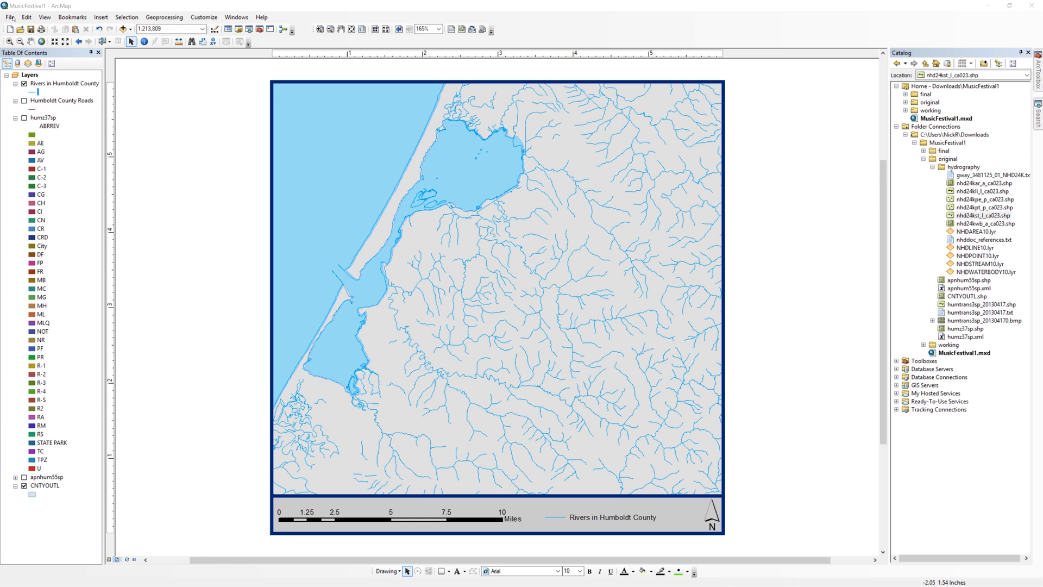
{"action": "mouse_move", "coordinate": [126, 187]}
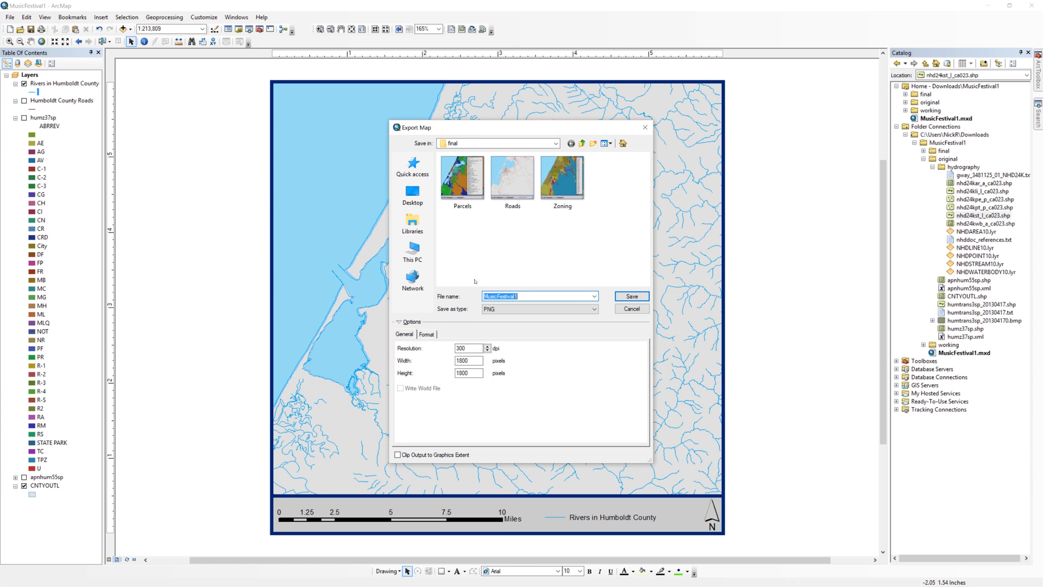
Save the map export as Rivers.png in the final folder.
{"action": "type", "text": "Rivers.png"}
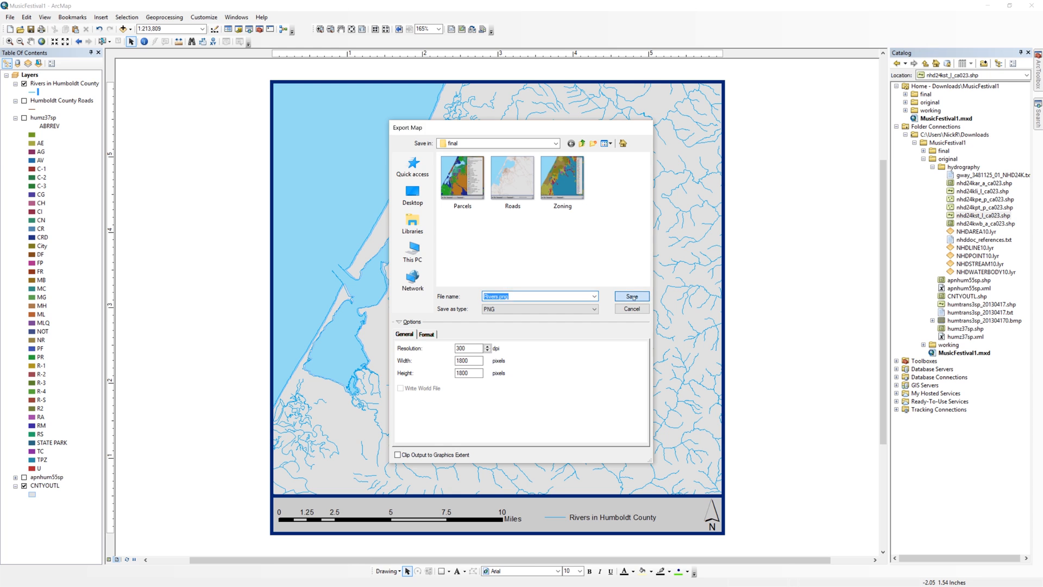
{"action": "left_click", "coordinate": [630, 296]}
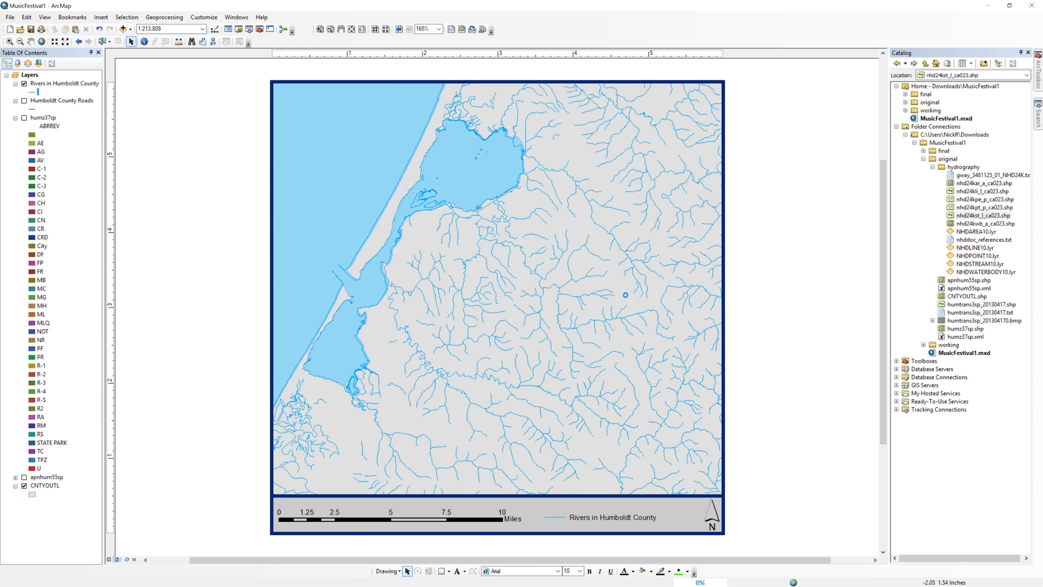